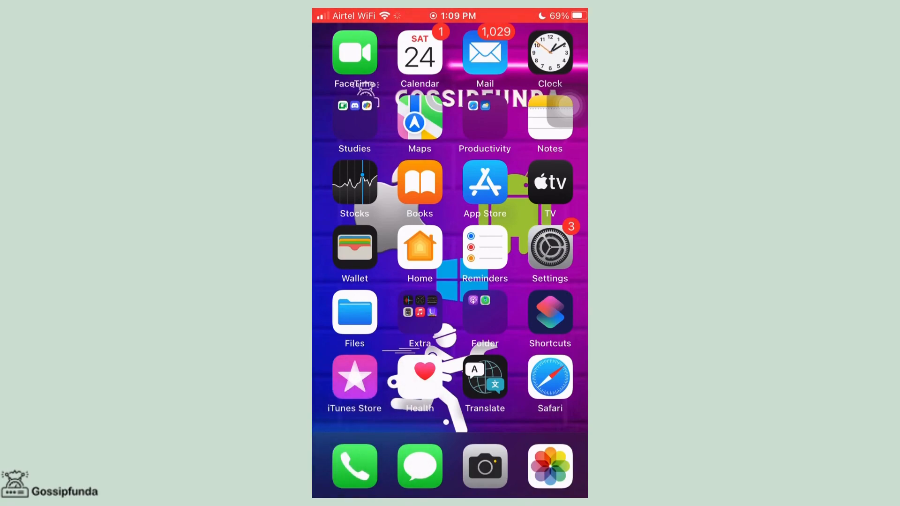
Step: Navigate from the Home Screen to Settings > Accessibility > Touch under Physical and Motor
{"action": "left_click", "coordinate": [550, 246]}
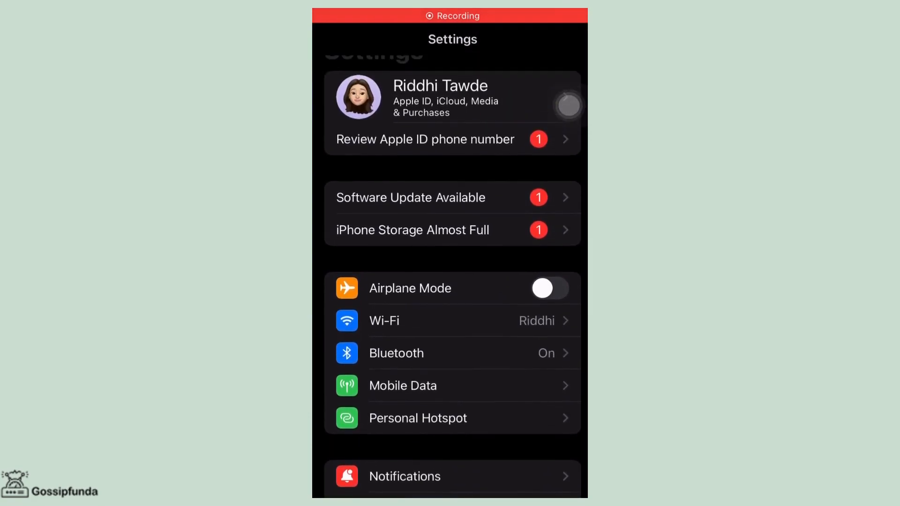
{"action": "scroll", "scroll_direction": "down", "scroll_amount": 3}
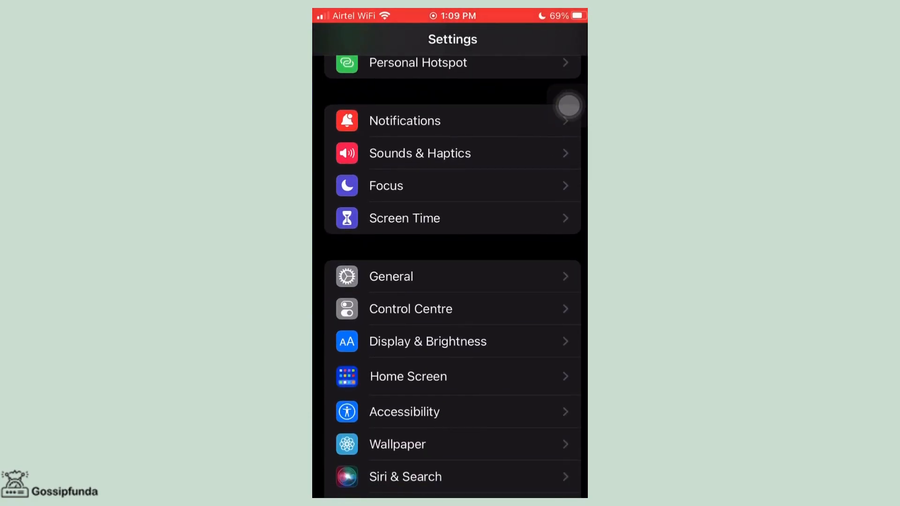
{"action": "left_click", "coordinate": [404, 411]}
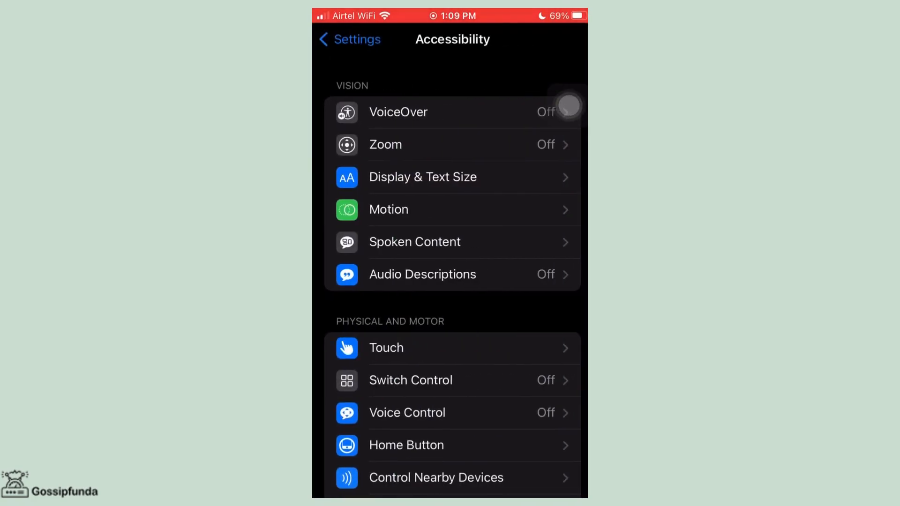
{"action": "scroll", "scroll_direction": "down", "scroll_amount": 3}
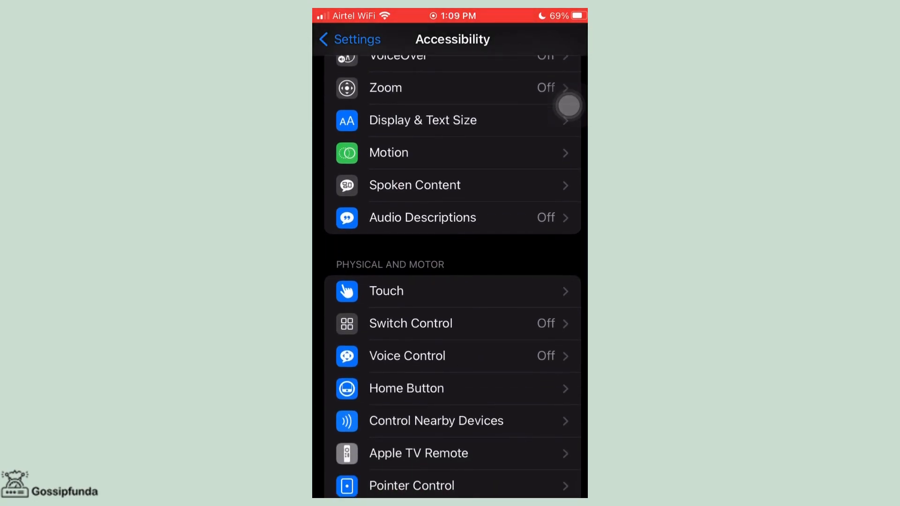
{"action": "left_click", "coordinate": [385, 291]}
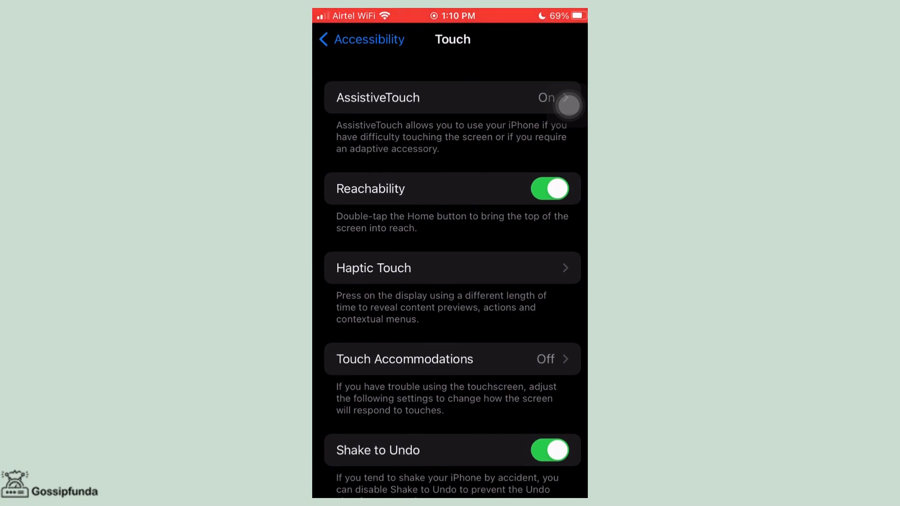
Step: Set Back Tap's Double Tap action to None instead of Screenshot and return Home
{"action": "scroll", "scroll_direction": "down", "scroll_amount": 3}
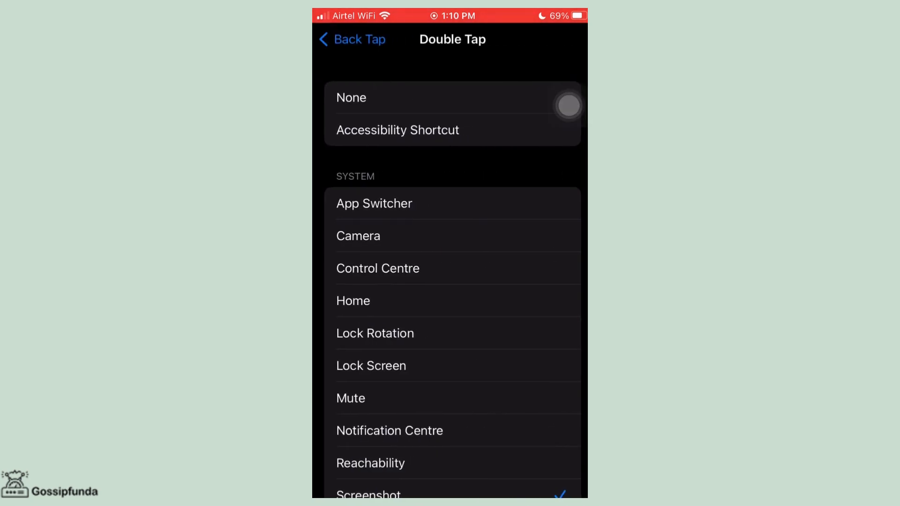
{"action": "scroll", "scroll_direction": "down", "scroll_amount": 3}
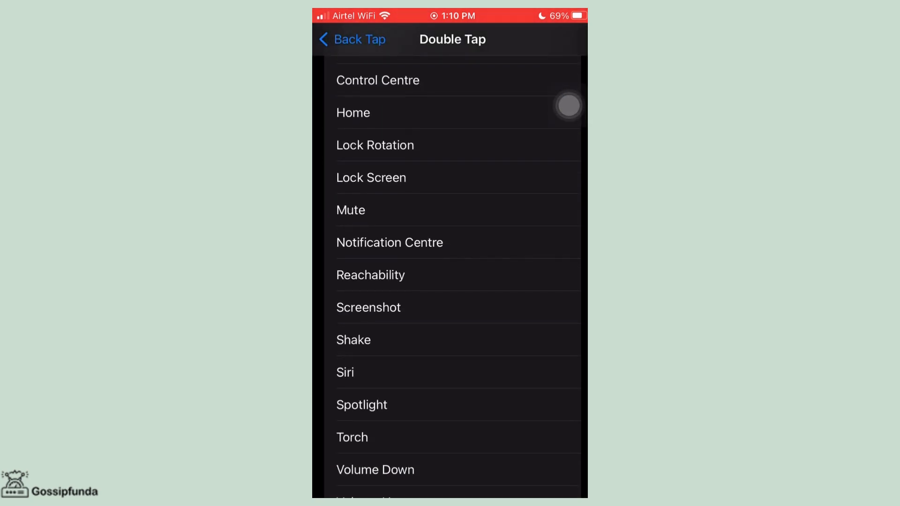
{"action": "left_click", "coordinate": [351, 39]}
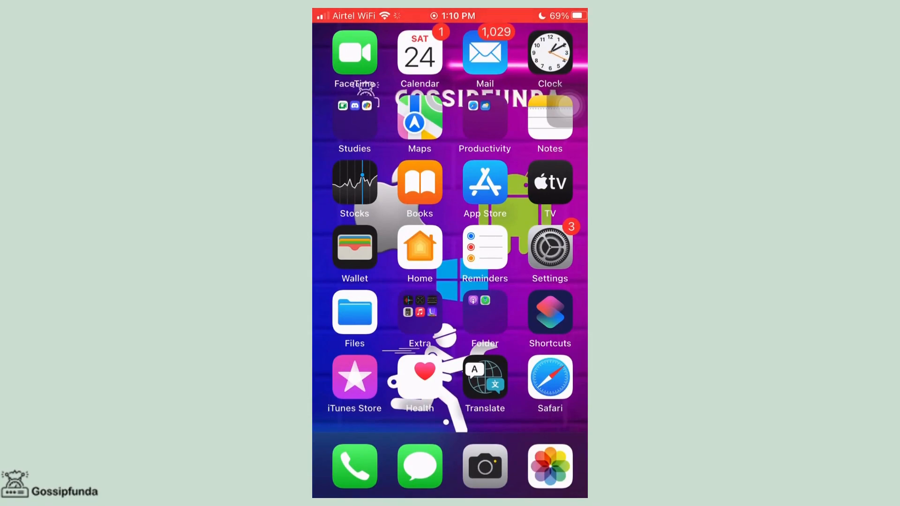
{"action": "left_click_drag", "start_coordinate": [574, 11], "coordinate": [574, 173]}
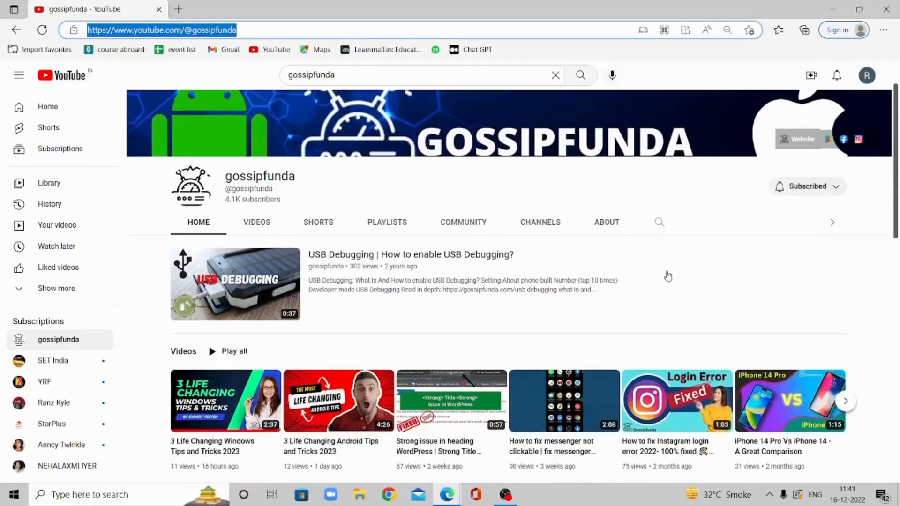
Step: Show the gossipfunda channel's Videos grid and browse its iPhone how-to uploads
{"action": "left_click", "coordinate": [256, 222]}
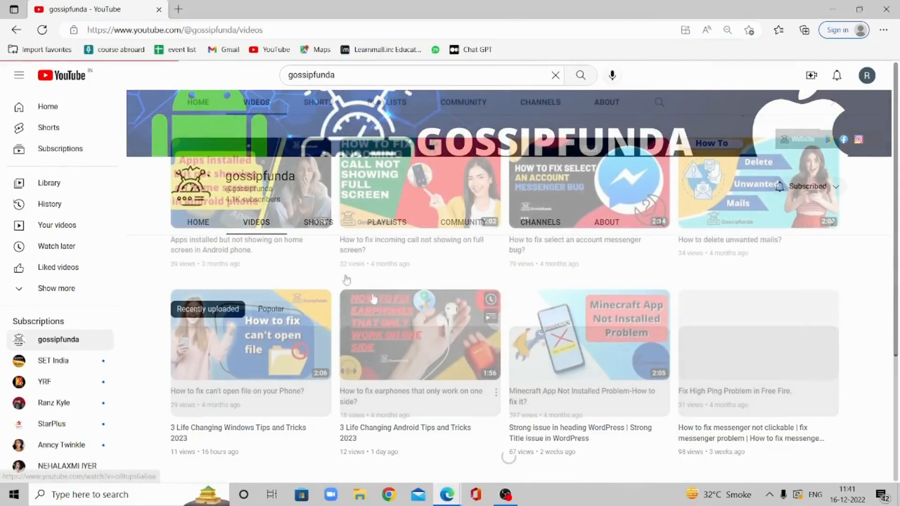
{"action": "scroll", "scroll_direction": "down", "scroll_amount": 3}
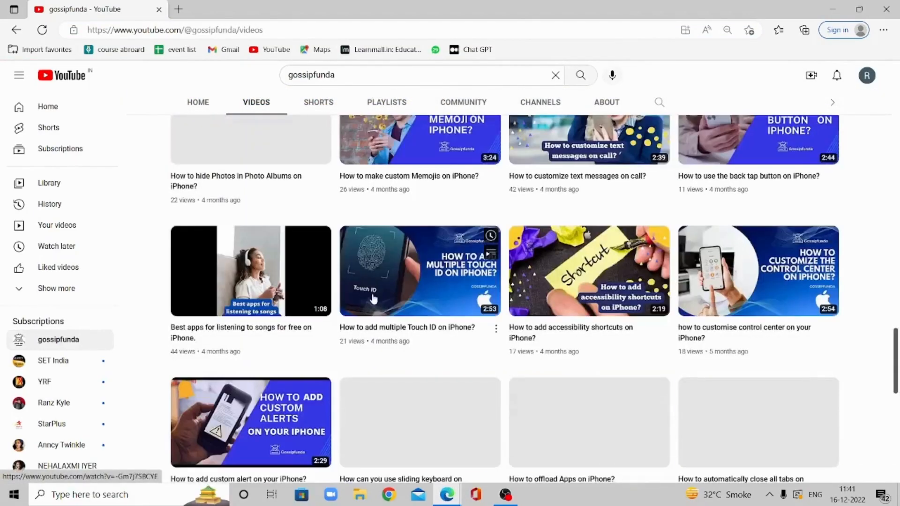